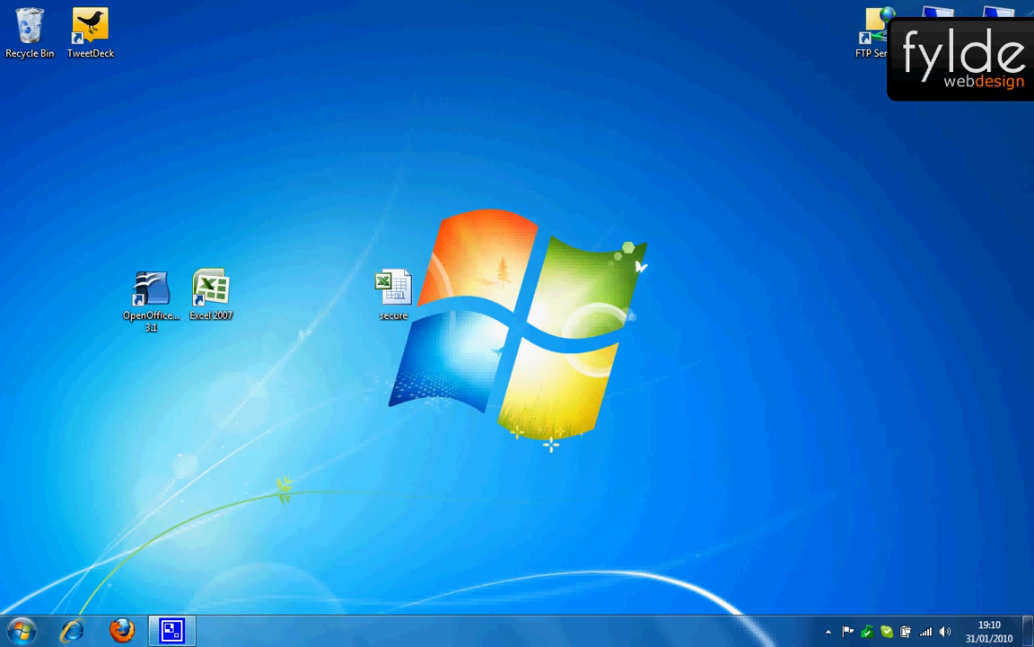
pyautogui.moveTo(393, 288)
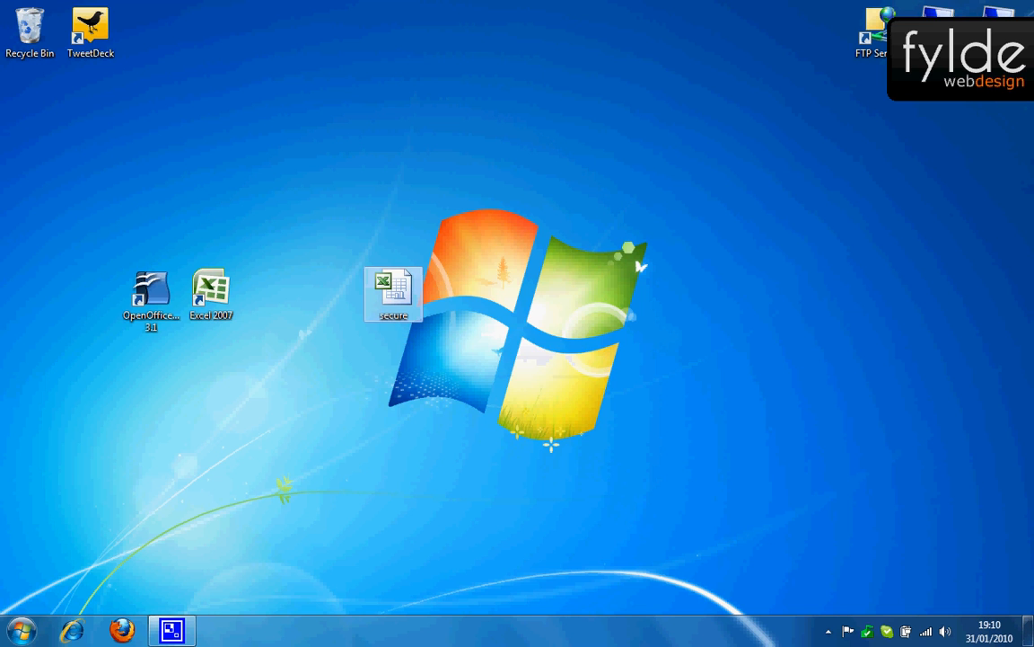
# Open secure.xls in Excel, find editing and unprotecting blocked by a password, and close it.
pyautogui.doubleClick(394, 287)
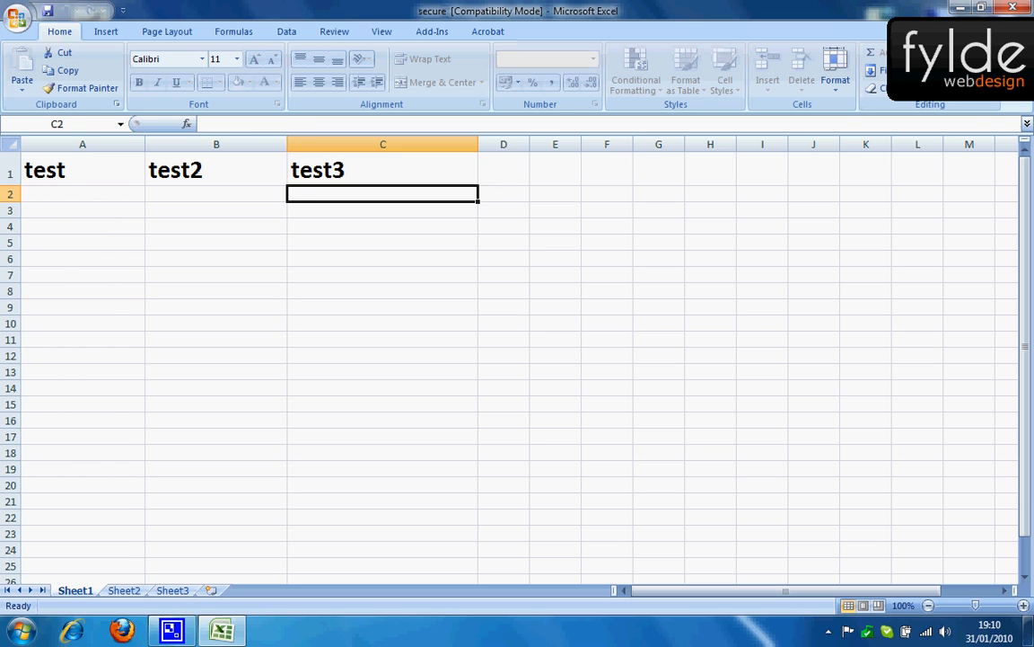
pyautogui.click(216, 169)
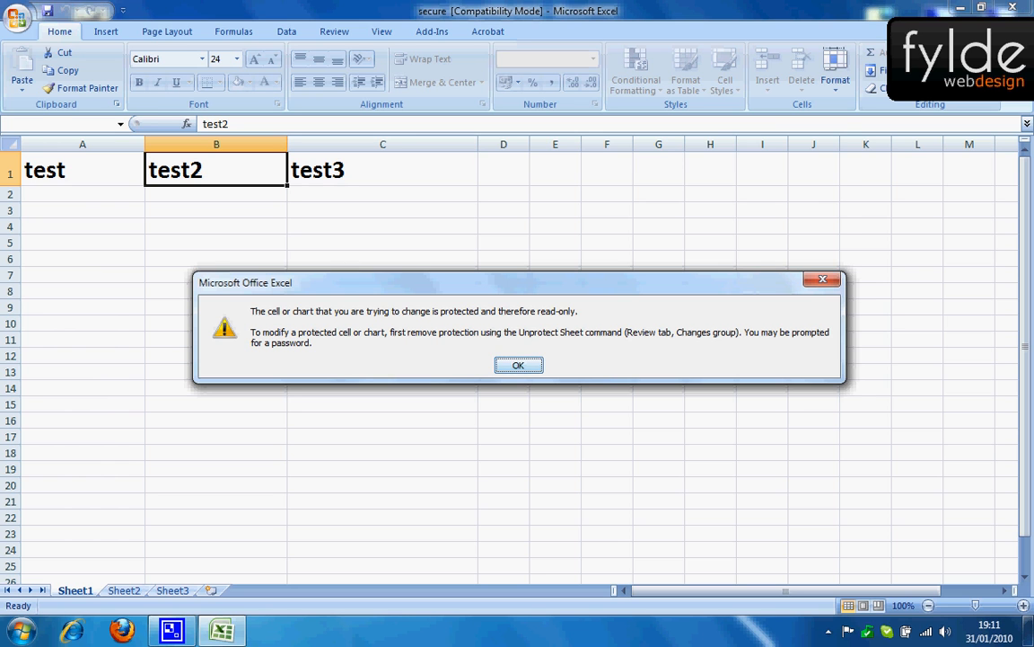
pyautogui.click(518, 365)
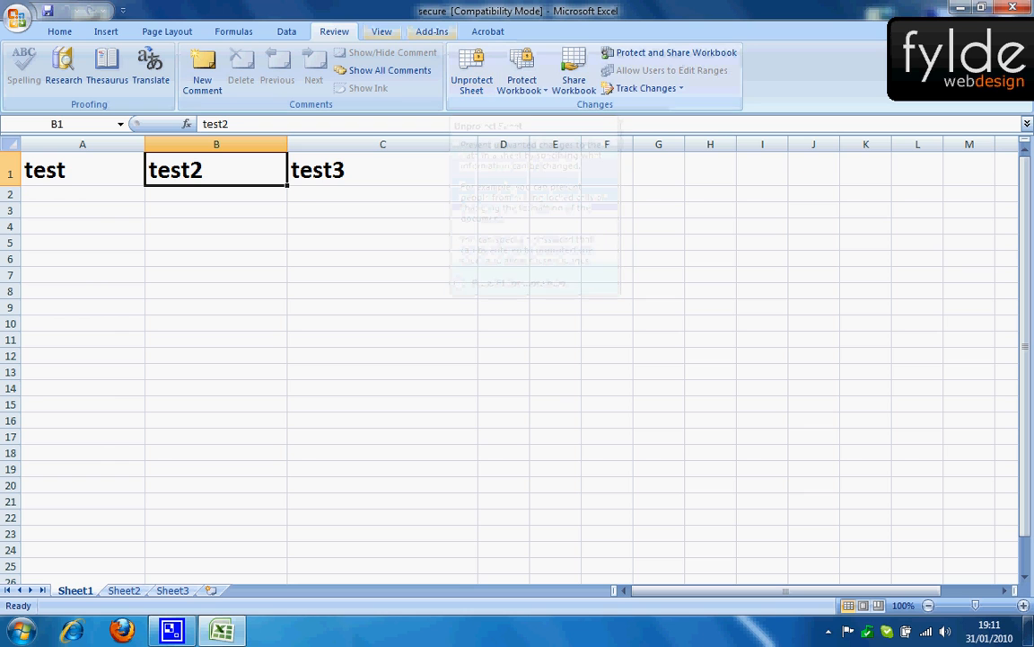
pyautogui.click(471, 74)
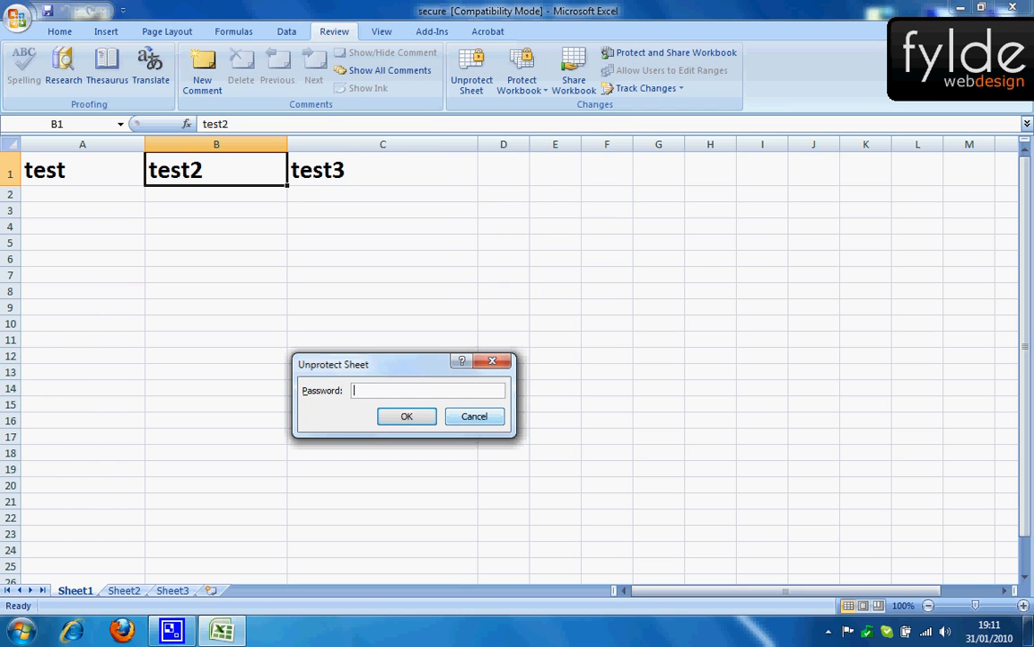
pyautogui.click(474, 416)
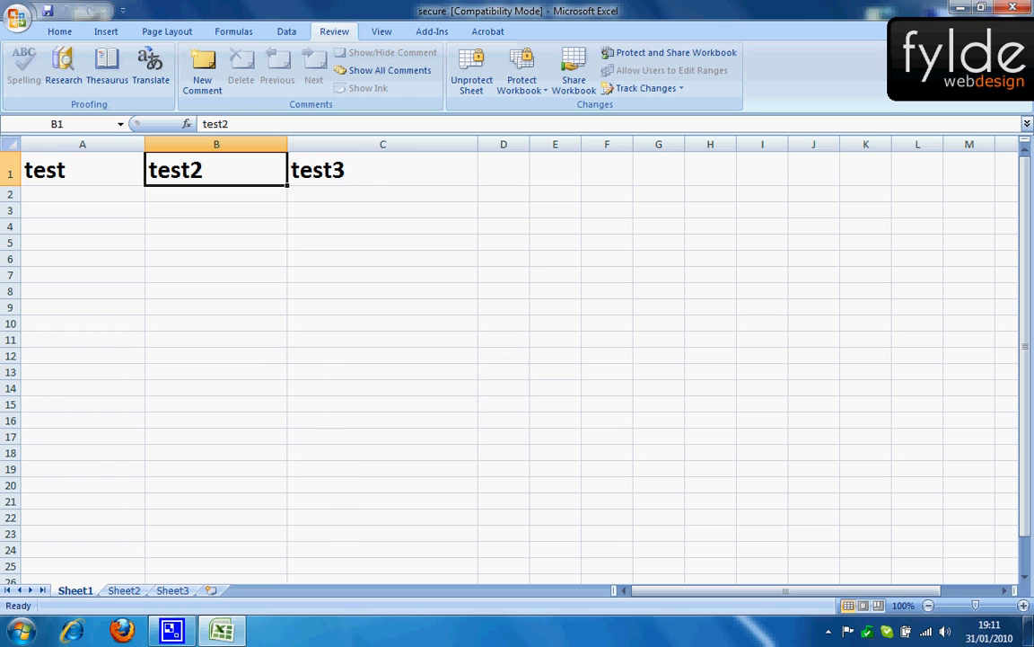
pyautogui.click(471, 67)
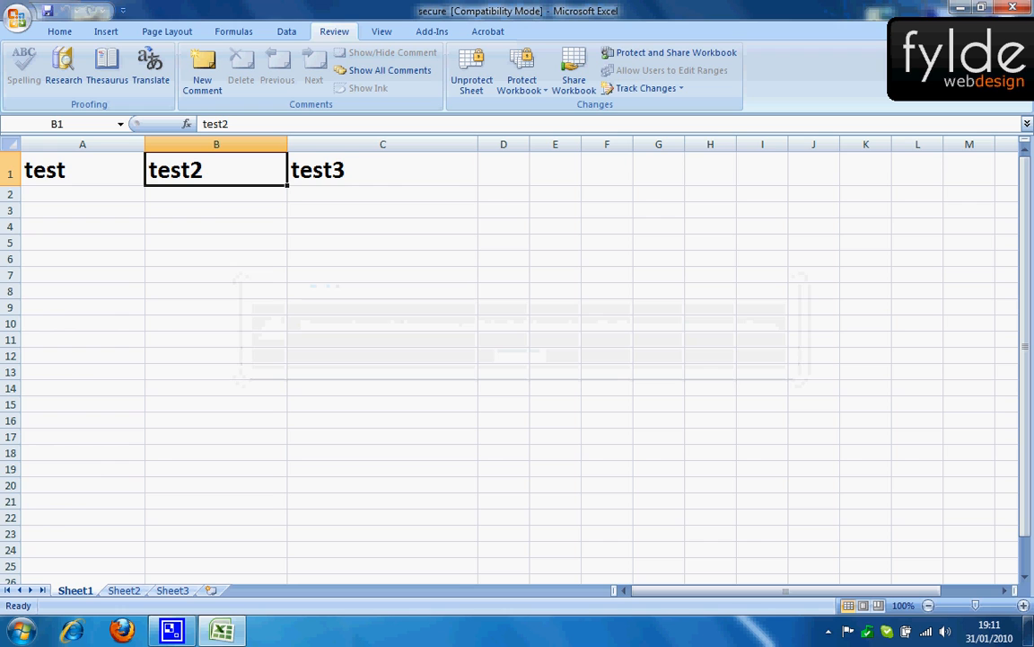
pyautogui.click(981, 7)
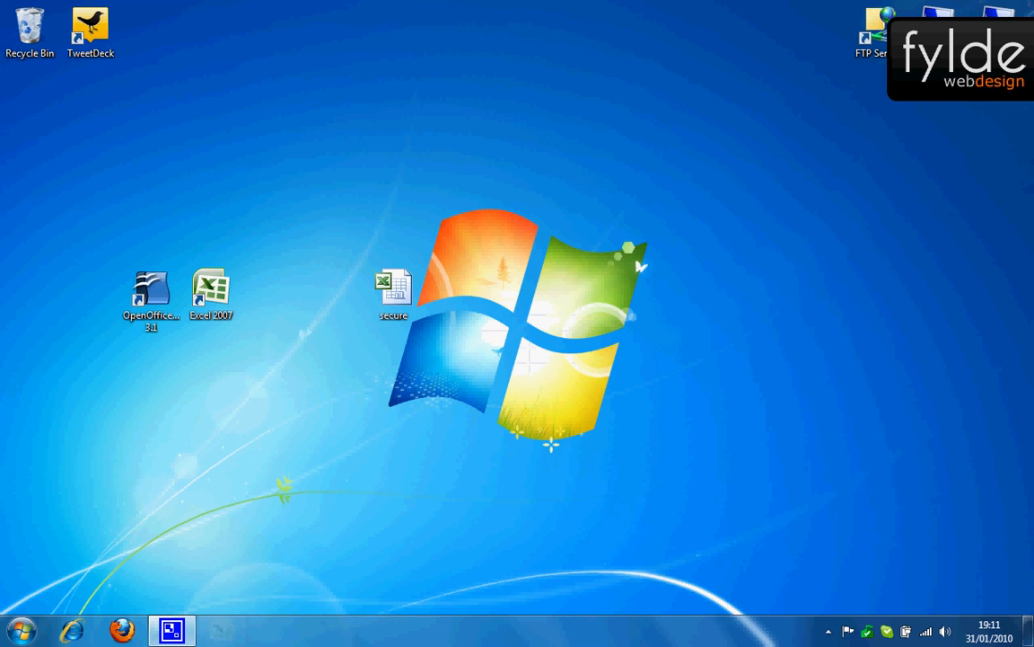
# Launch secure.xls from the desktop in OpenOffice.org Calc instead of Excel.
pyautogui.click(151, 292)
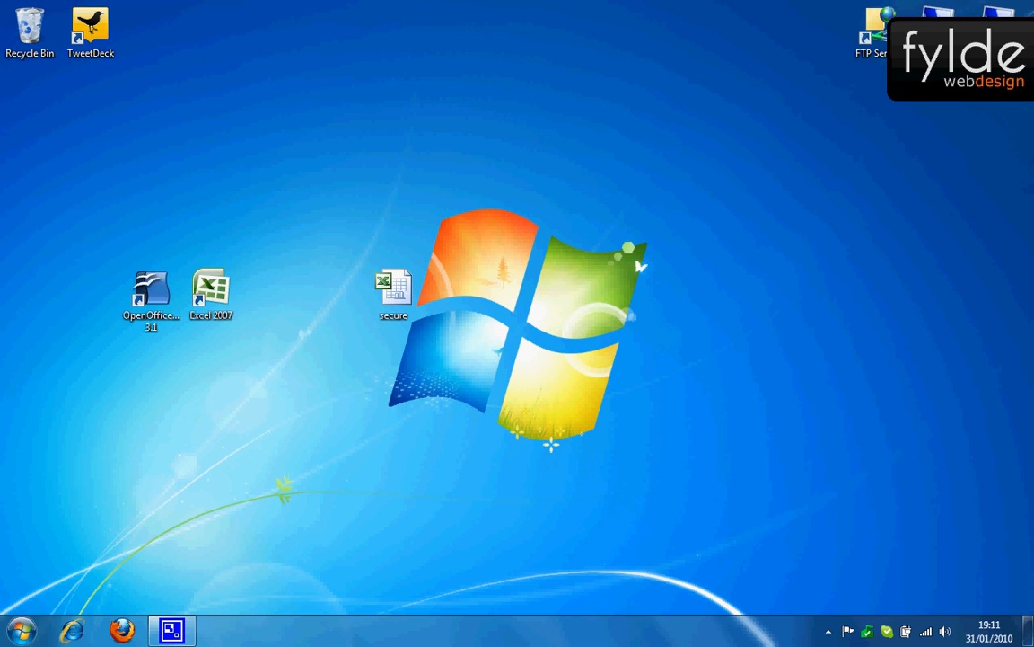
pyautogui.moveTo(151, 292)
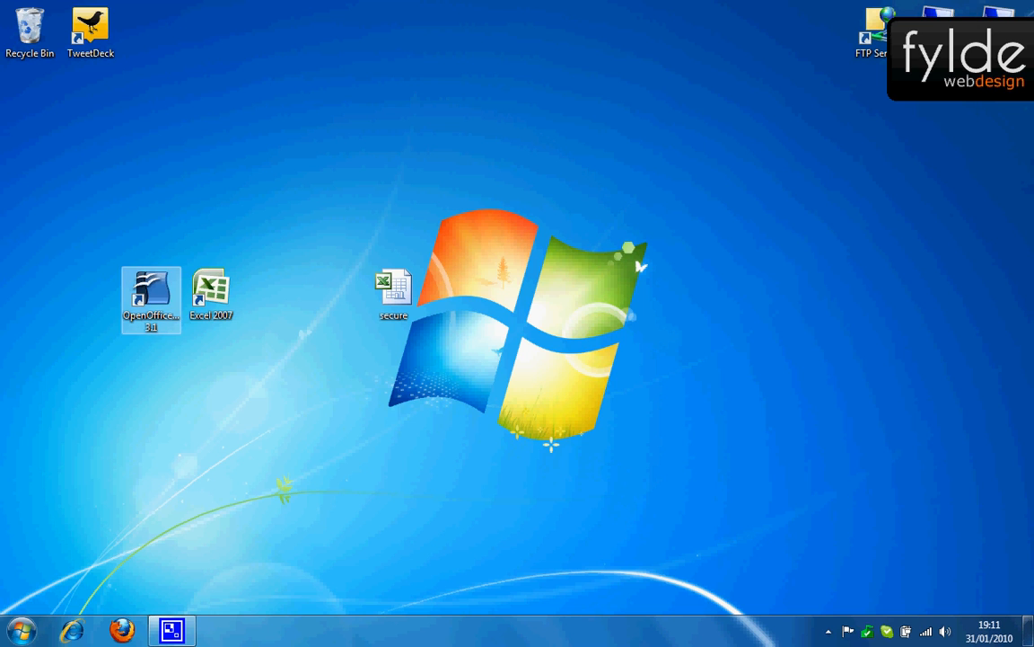
pyautogui.moveTo(151, 296)
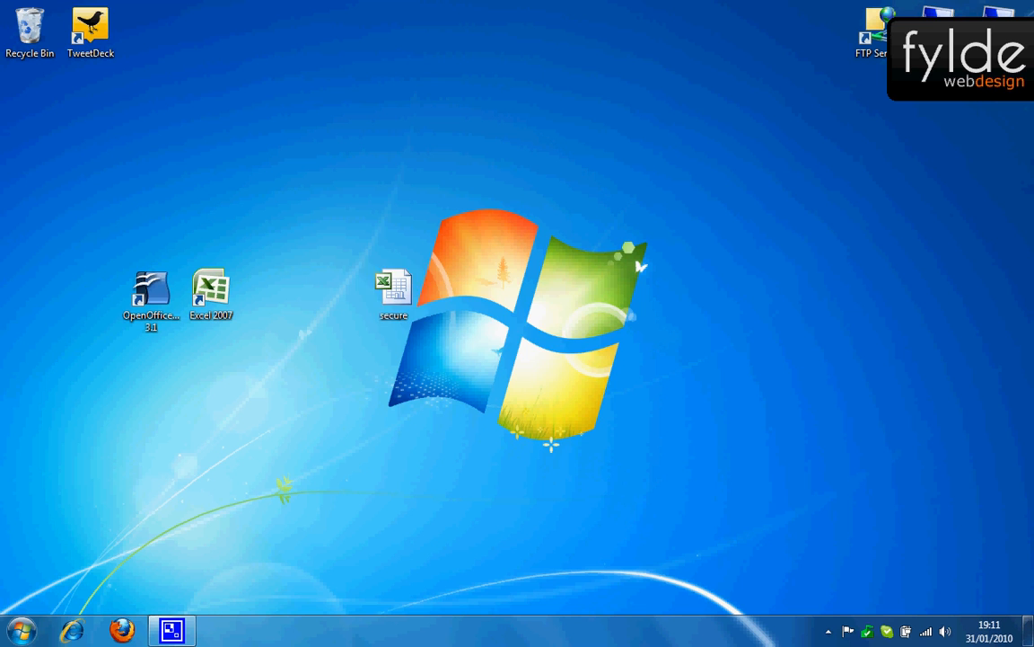
pyautogui.moveTo(393, 288)
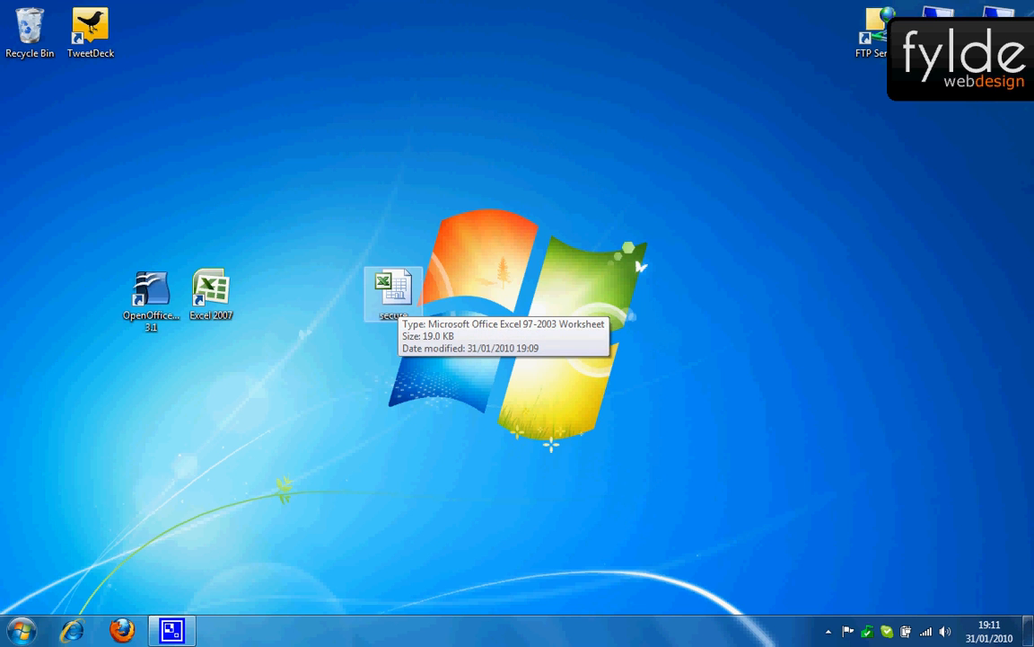
pyautogui.rightClick(394, 288)
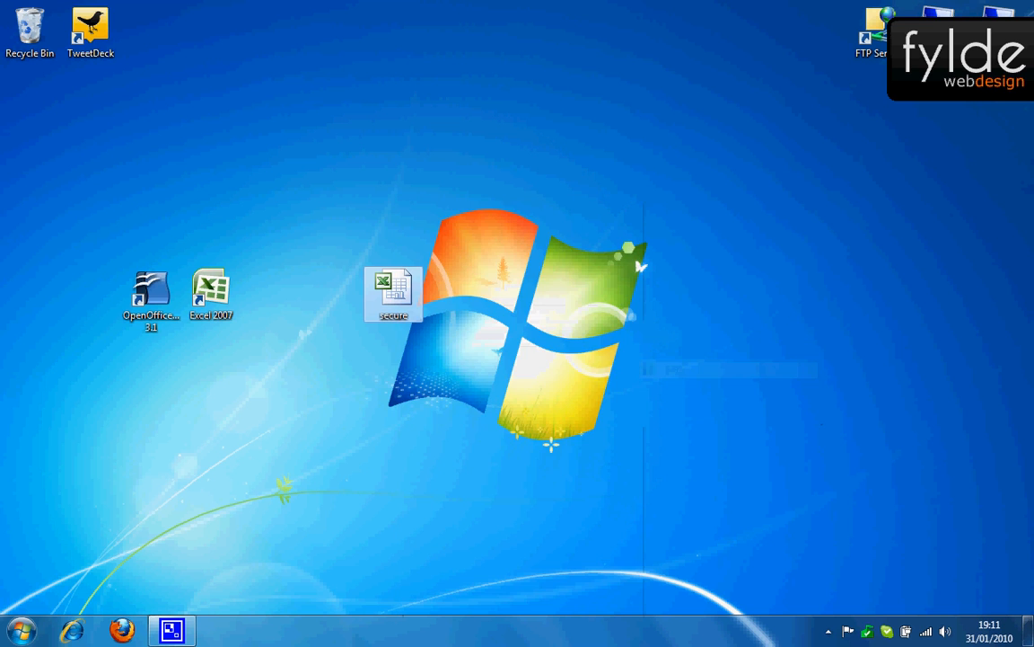
pyautogui.doubleClick(393, 287)
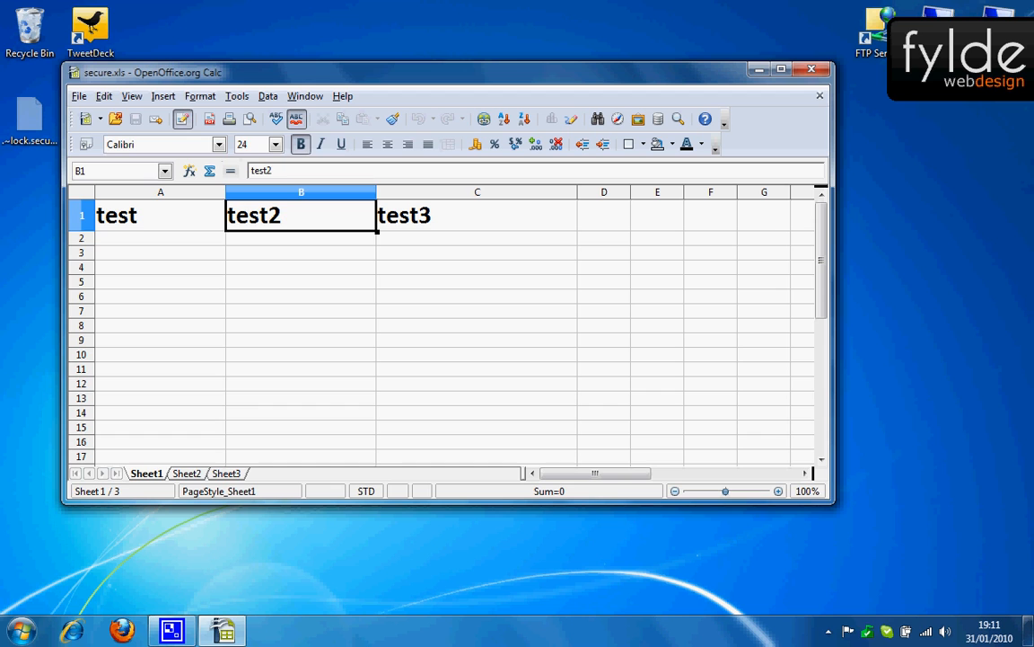
# Turn off the secure sheet's protection via Tools > Protect Document > Sheet, no password required.
pyautogui.click(236, 96)
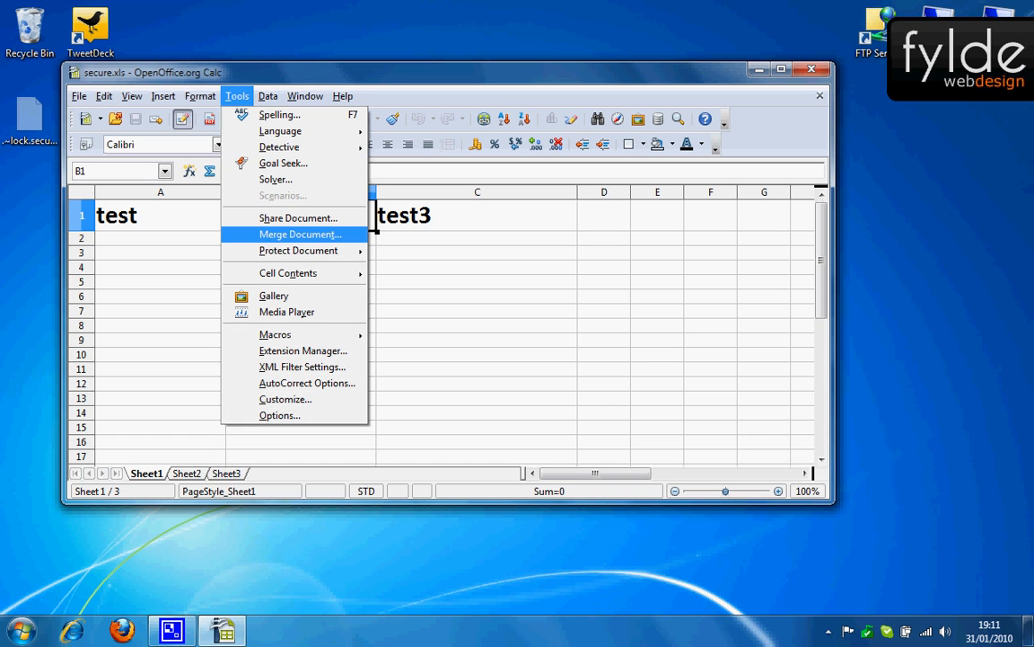
pyautogui.moveTo(298, 249)
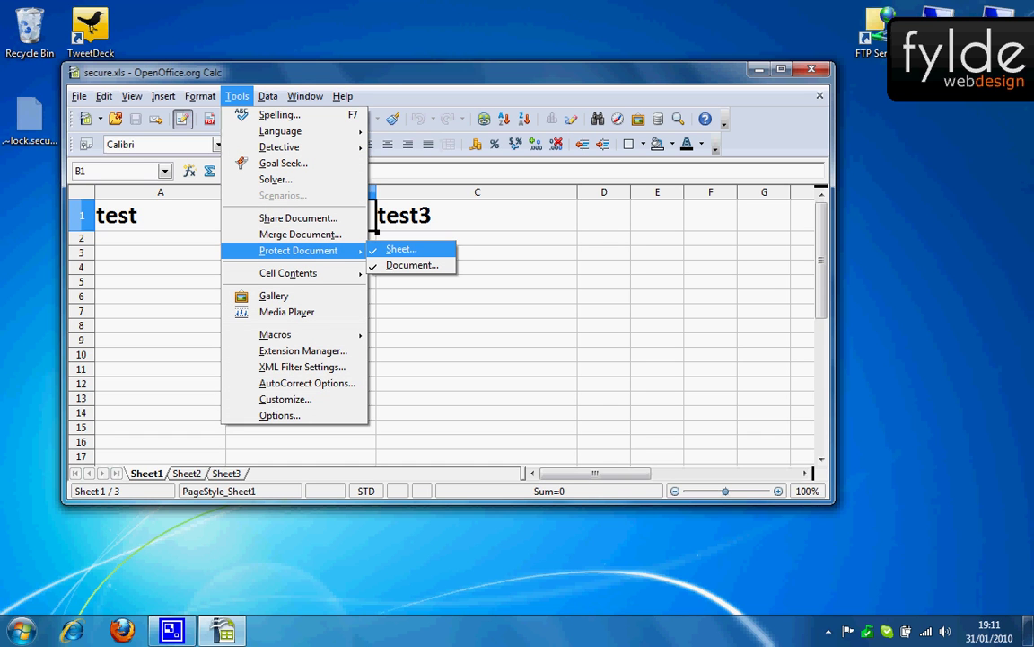
pyautogui.moveTo(412, 265)
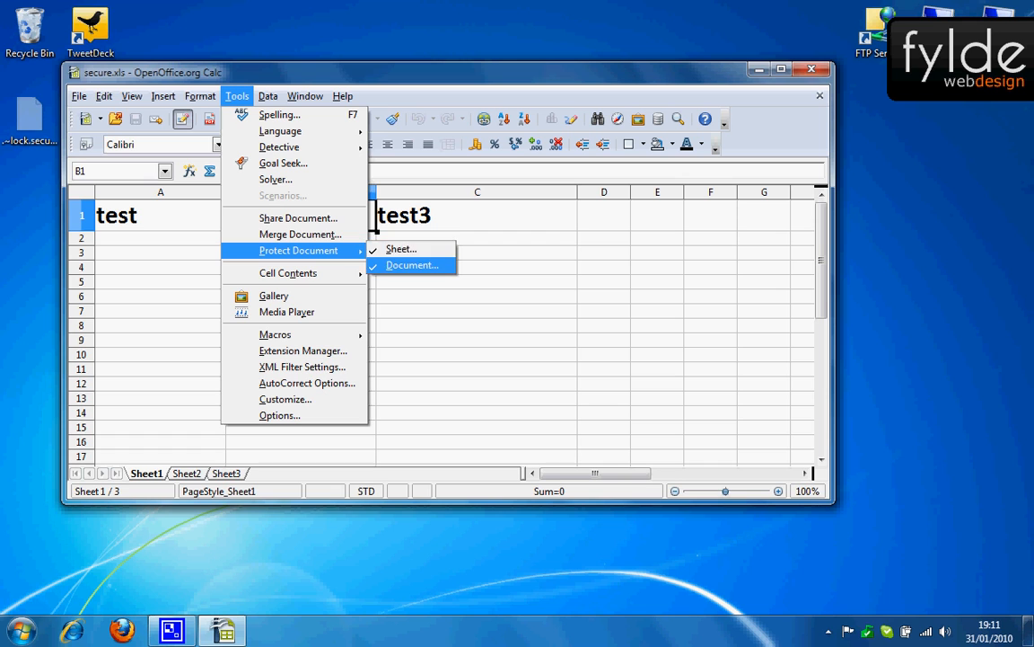
pyautogui.moveTo(400, 249)
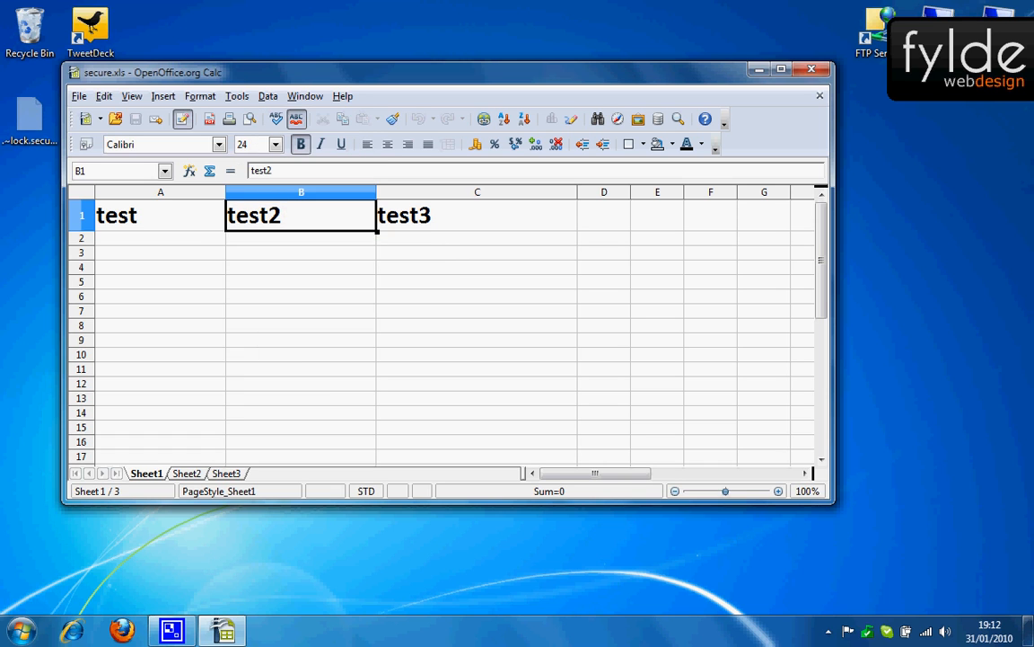
pyautogui.click(237, 96)
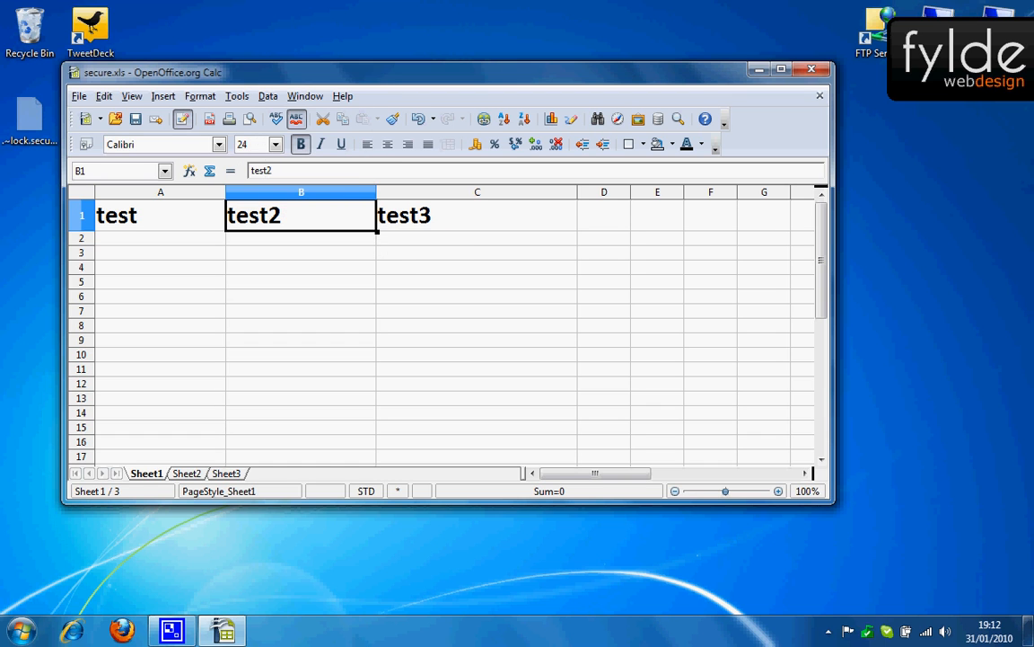
# Enter test4 in C1, save secure.xls in Excel format without password, and reopen it in Excel.
pyautogui.click(476, 214)
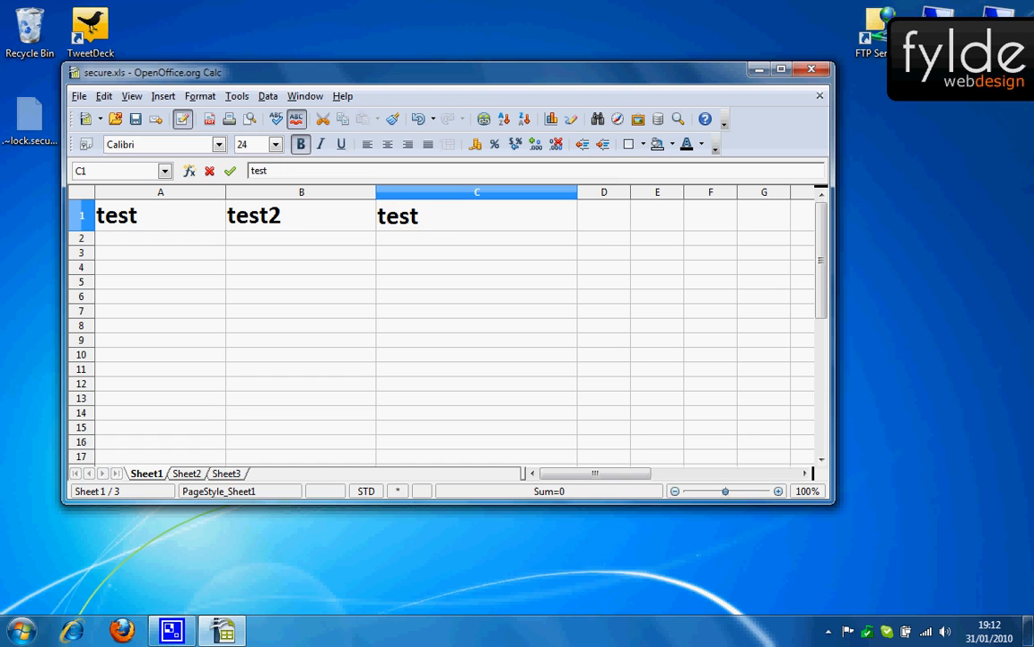
pyautogui.press('Return')
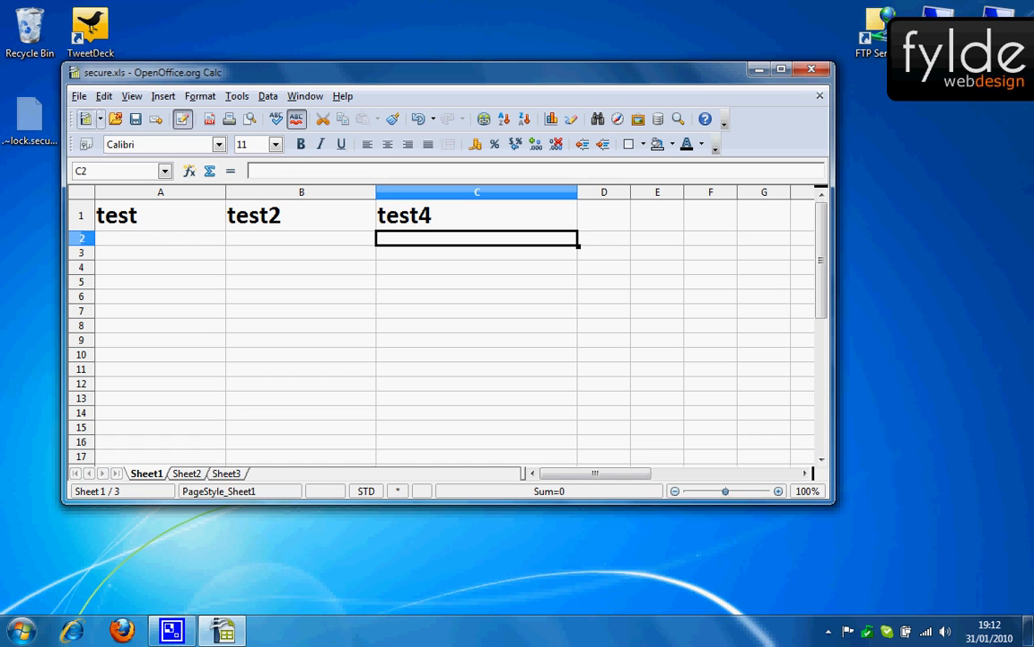
pyautogui.click(79, 96)
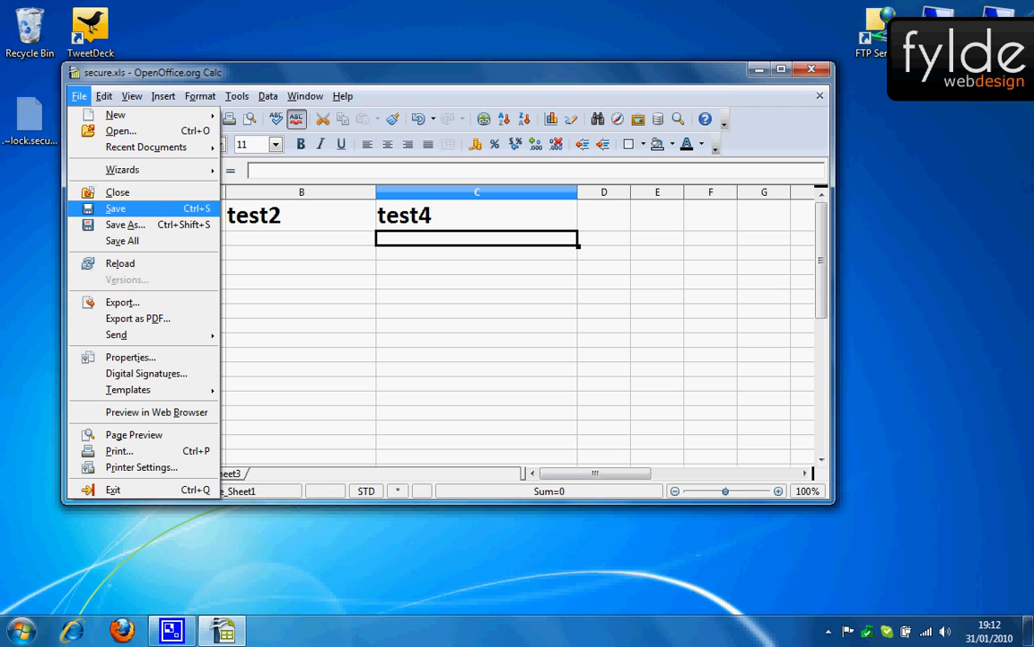
pyautogui.click(115, 207)
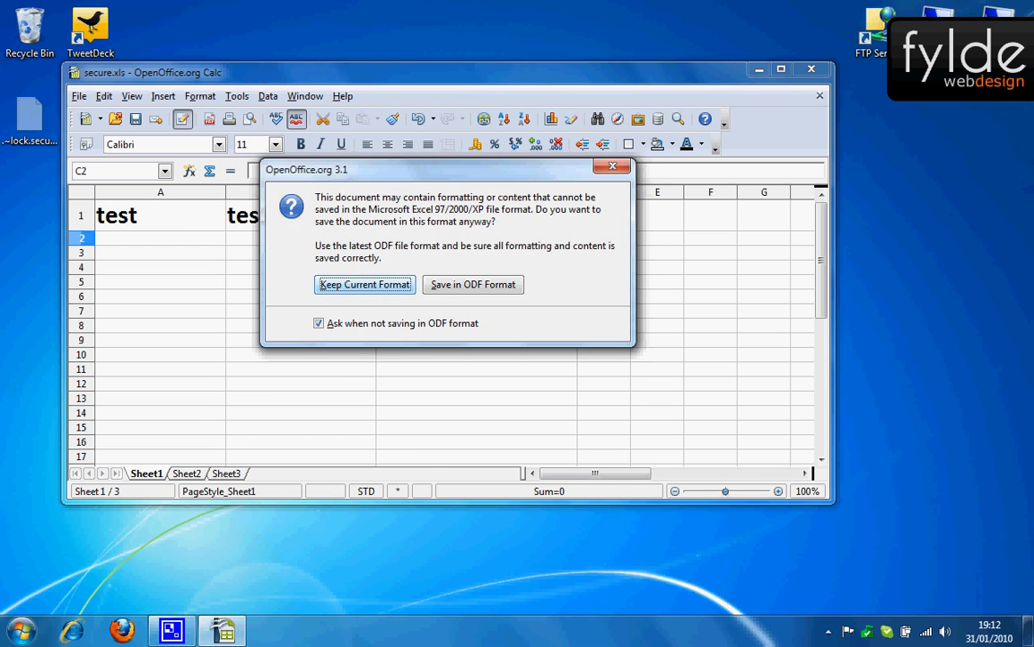
pyautogui.click(364, 284)
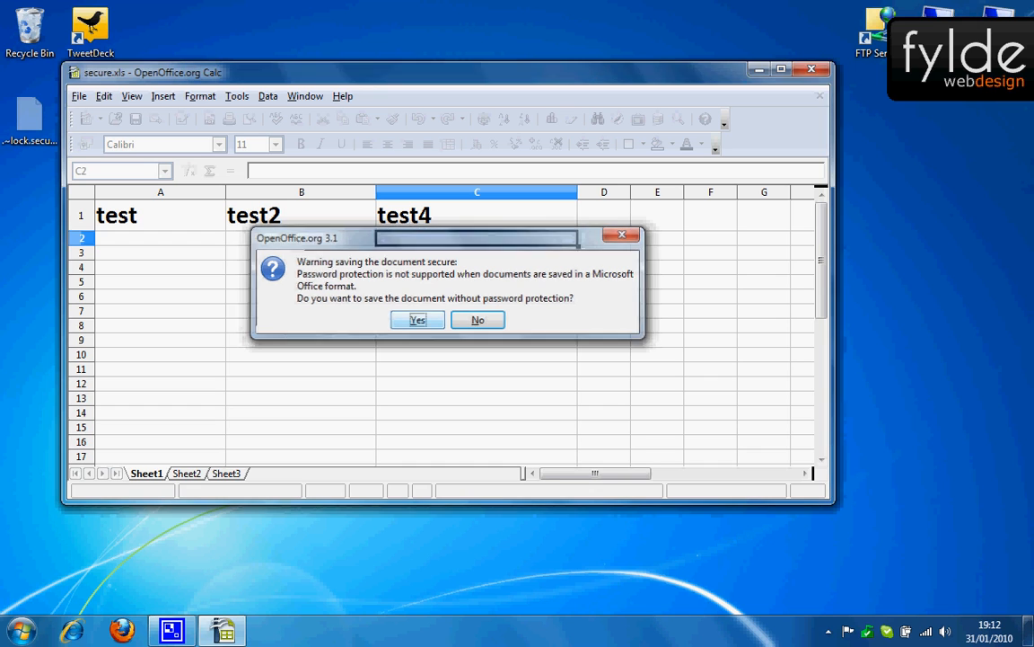
pyautogui.click(417, 320)
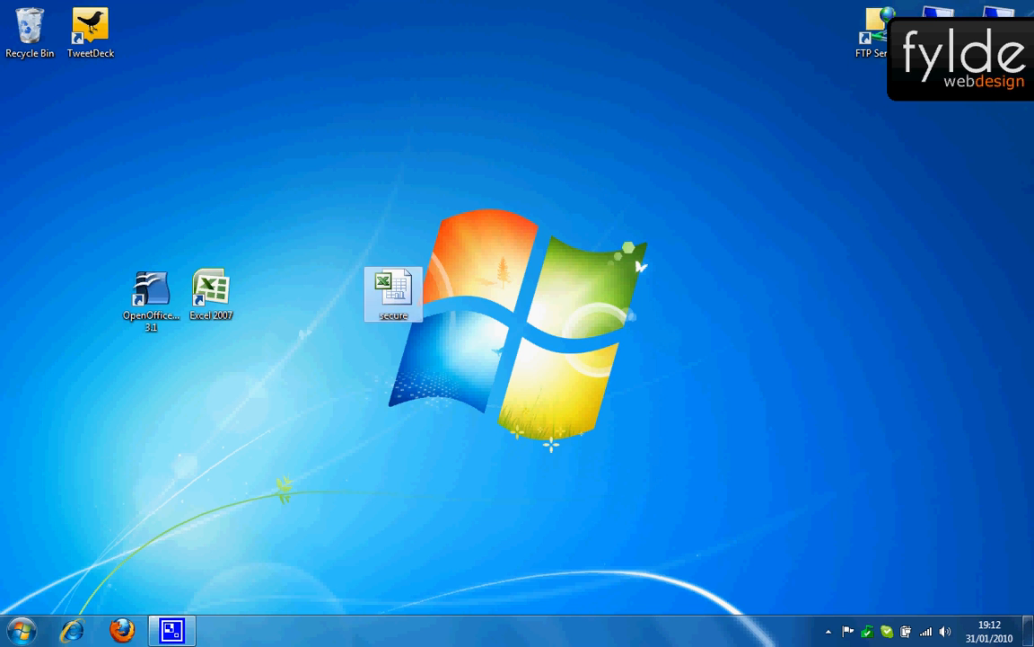
pyautogui.moveTo(393, 292)
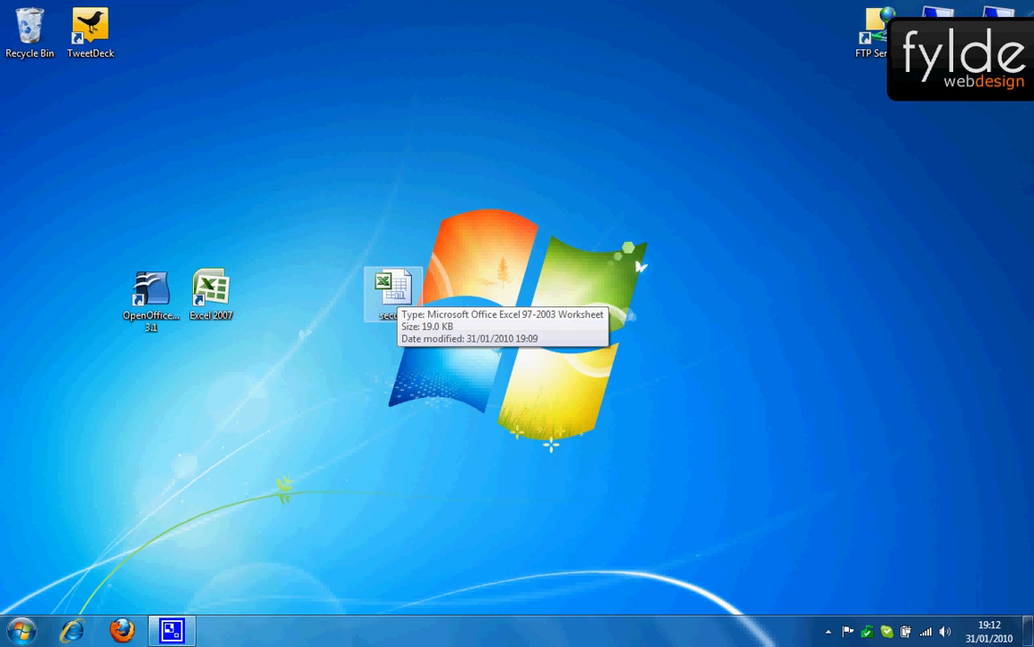
pyautogui.doubleClick(393, 286)
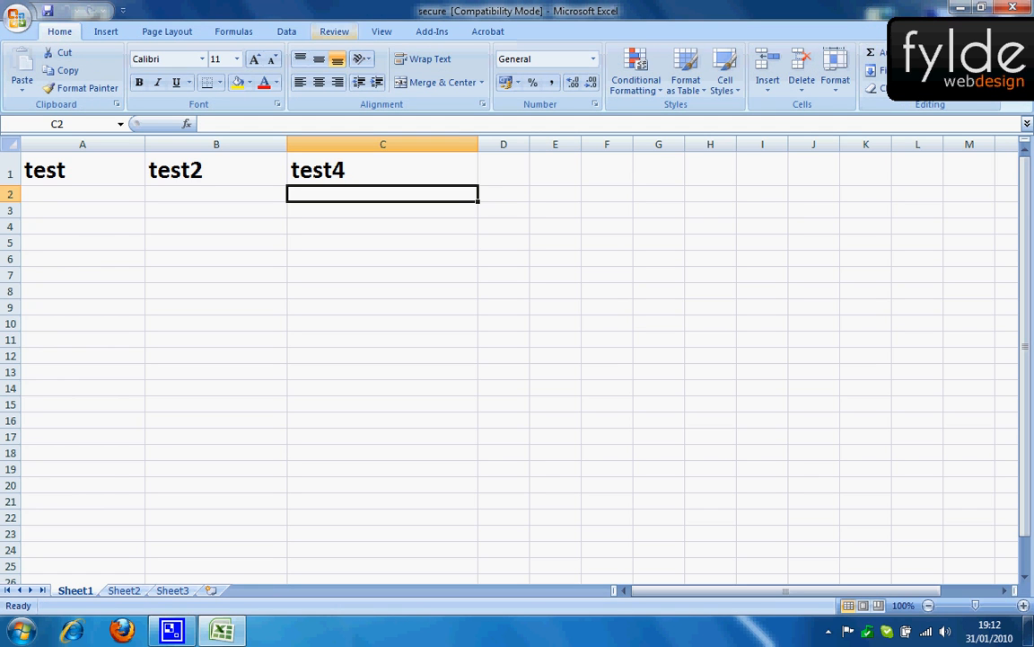
# Confirm on the Review tab the sheet is unprotected, enter test in the cells, and close Excel.
pyautogui.click(509, 72)
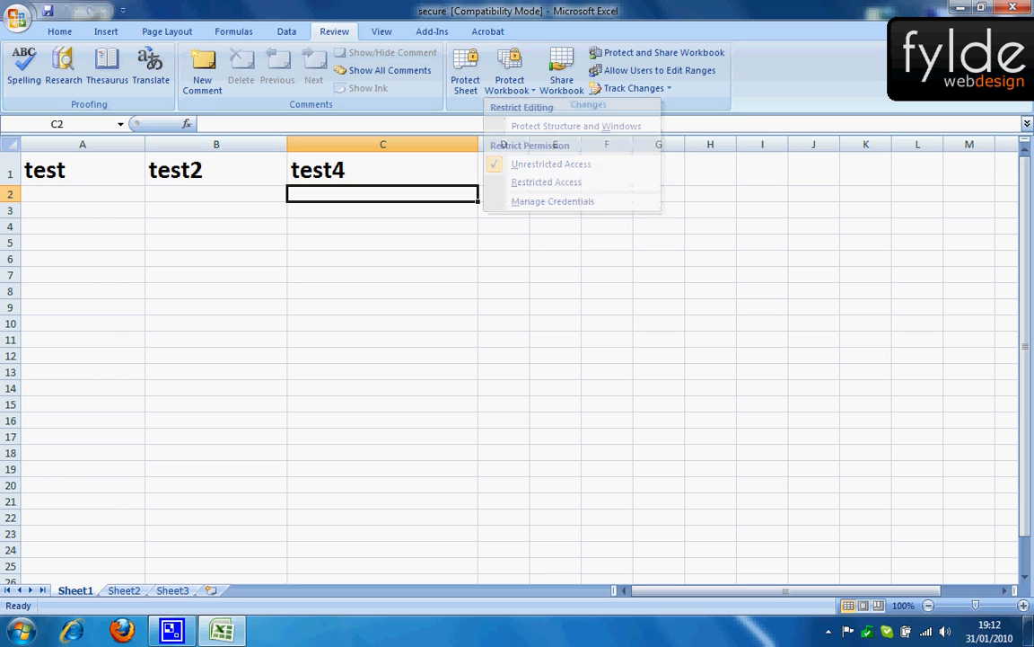
pyautogui.write('test')
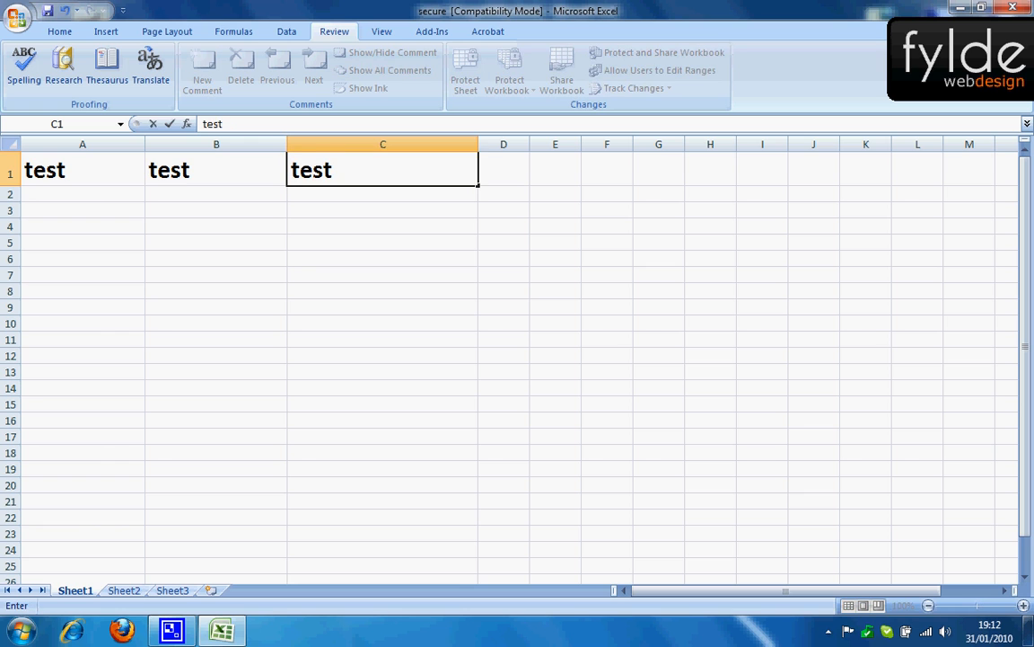
pyautogui.press('Return')
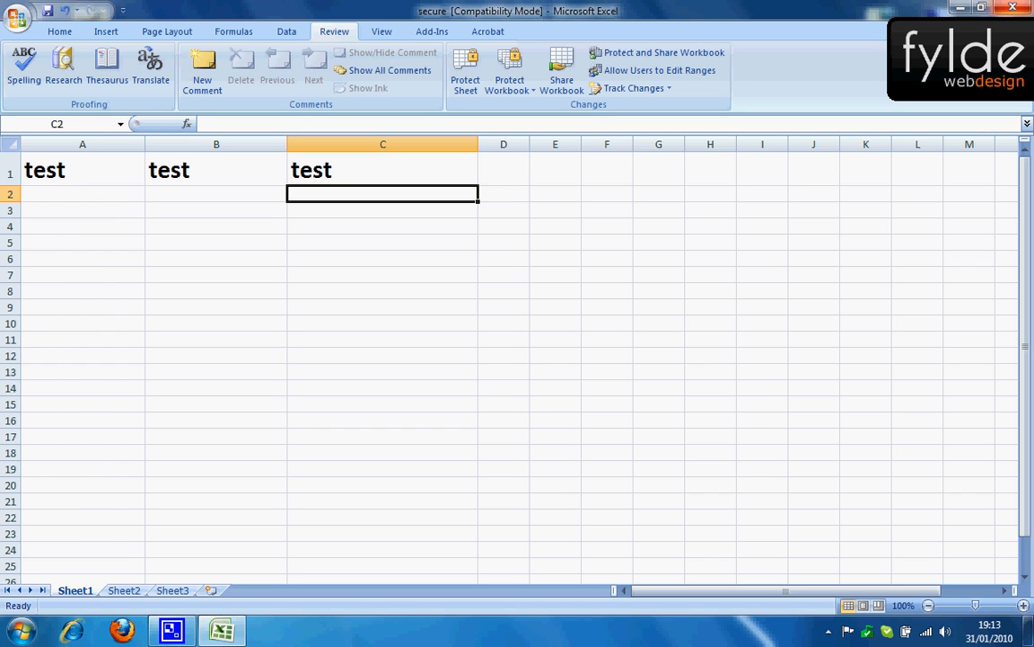
pyautogui.moveTo(1013, 23)
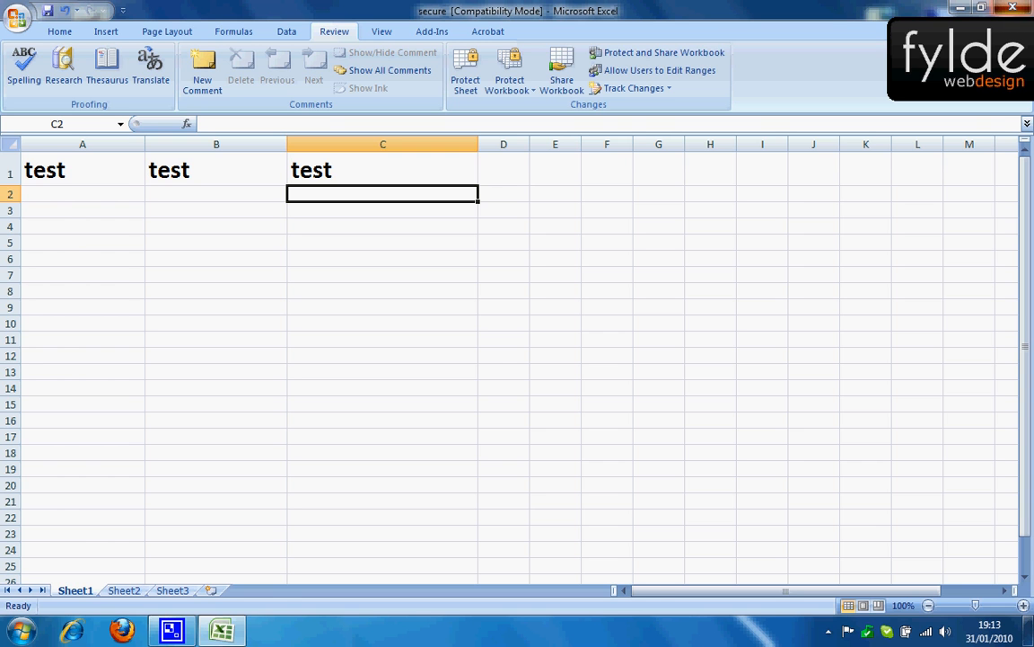
pyautogui.click(981, 11)
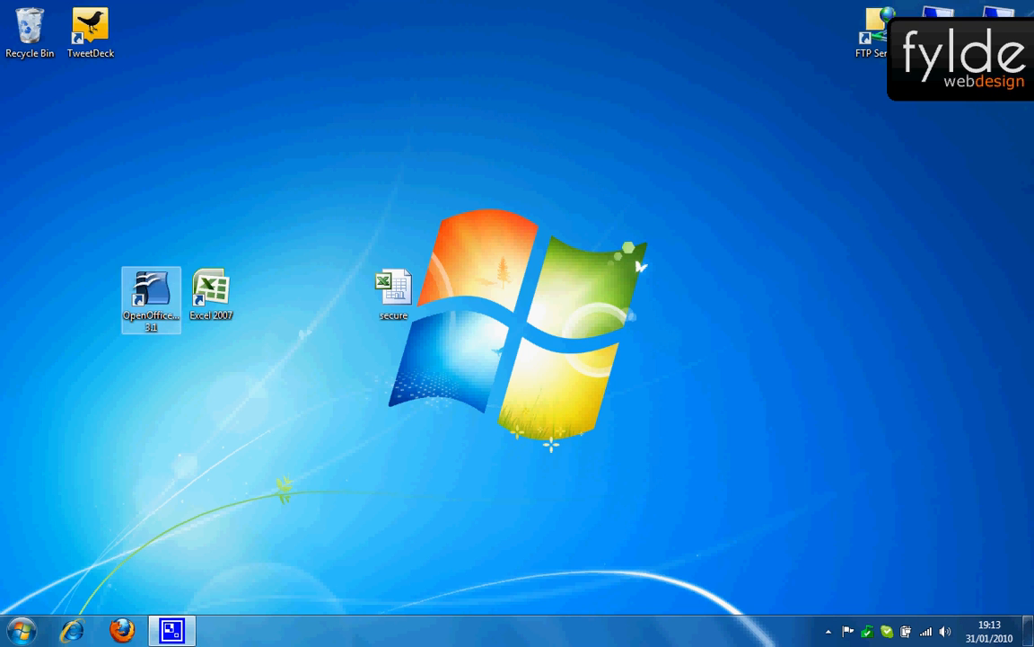
pyautogui.click(393, 290)
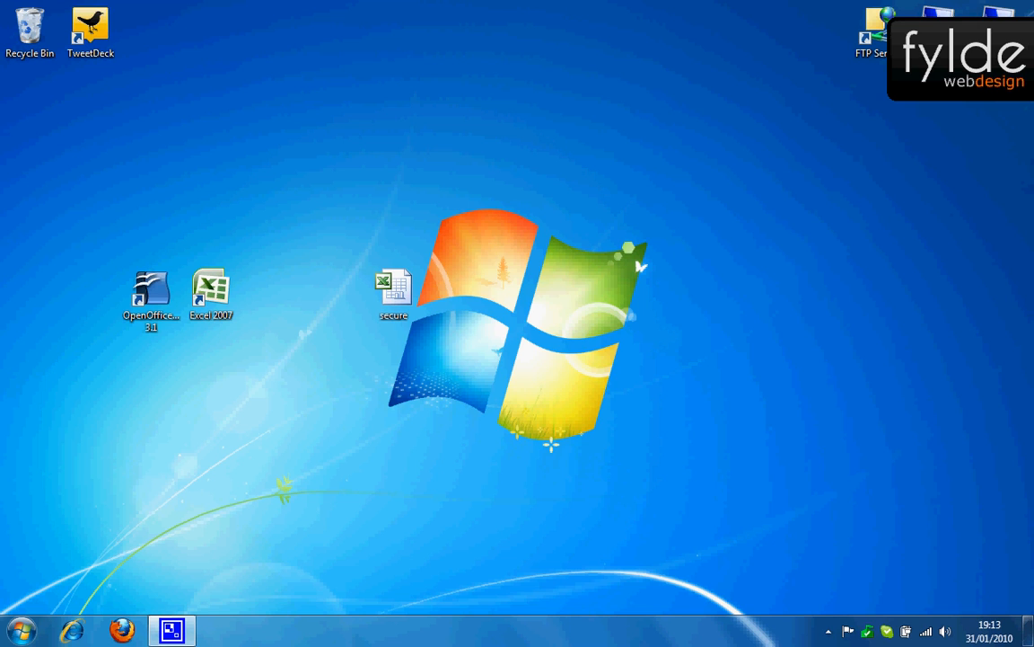
pyautogui.click(151, 292)
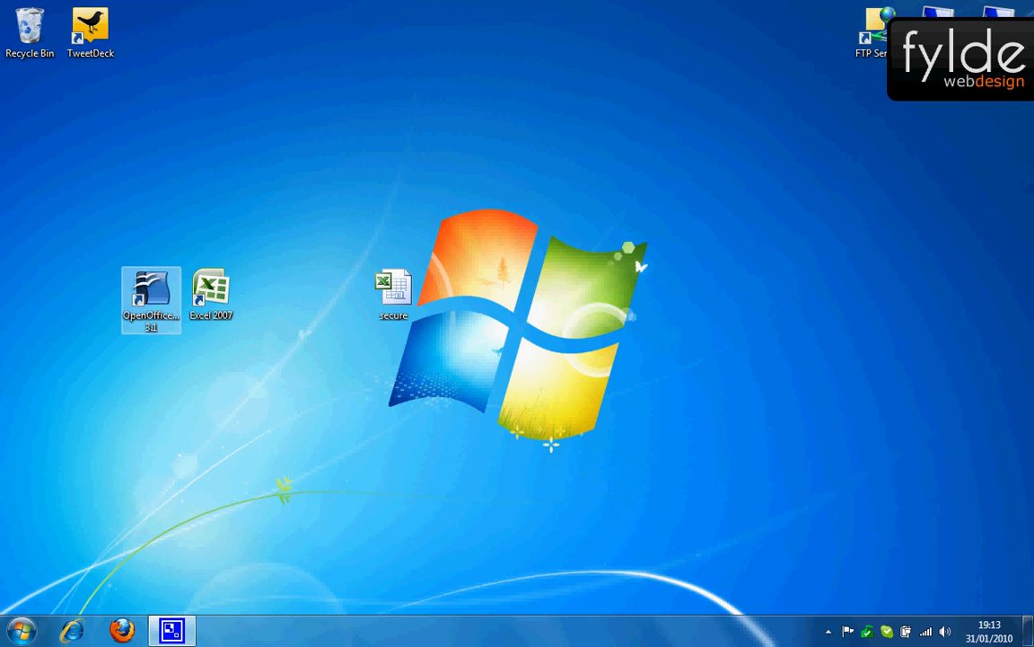